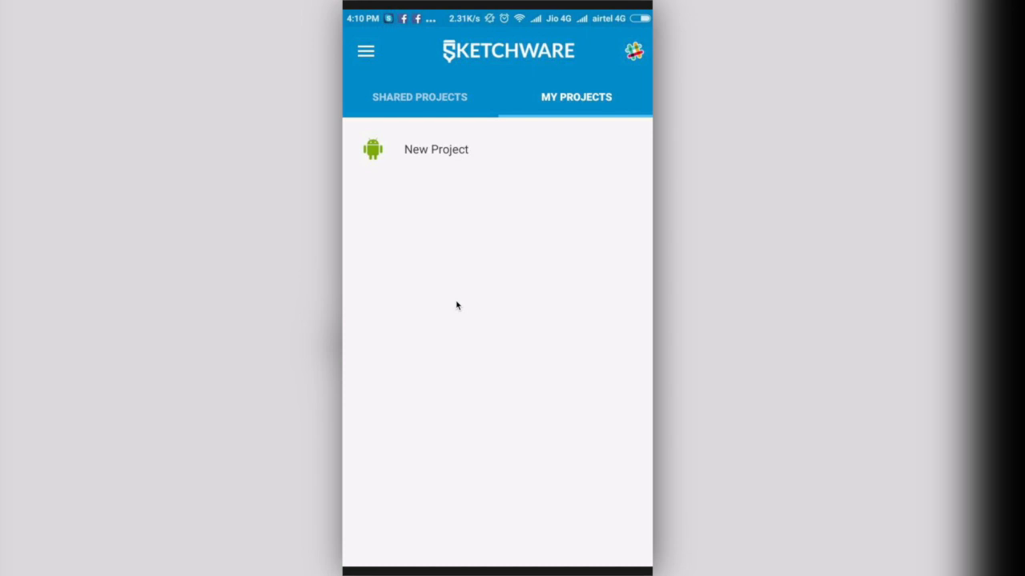
Look over the shared example projects and the side menu, then return to My Projects.
click(419, 96)
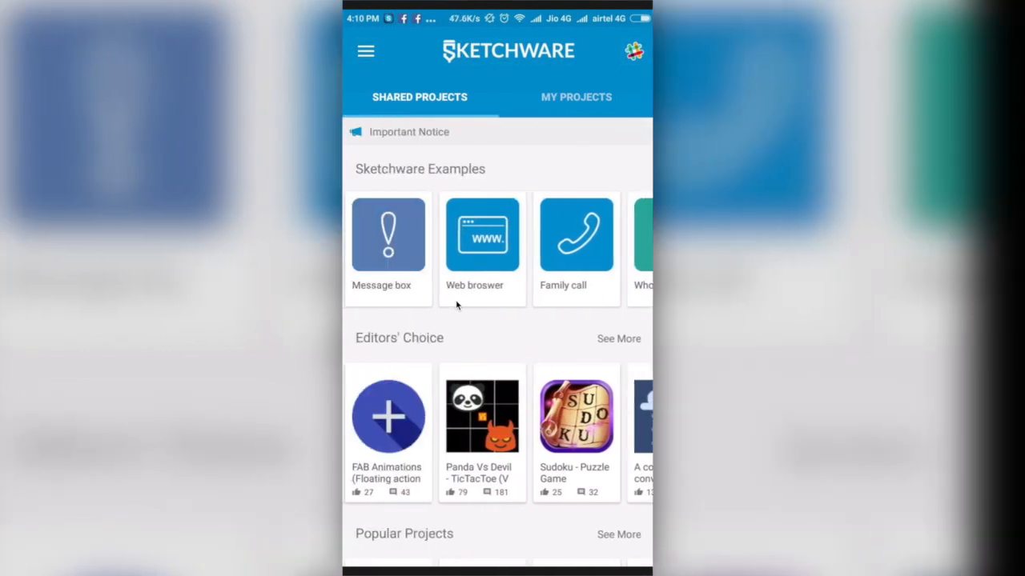
click(577, 98)
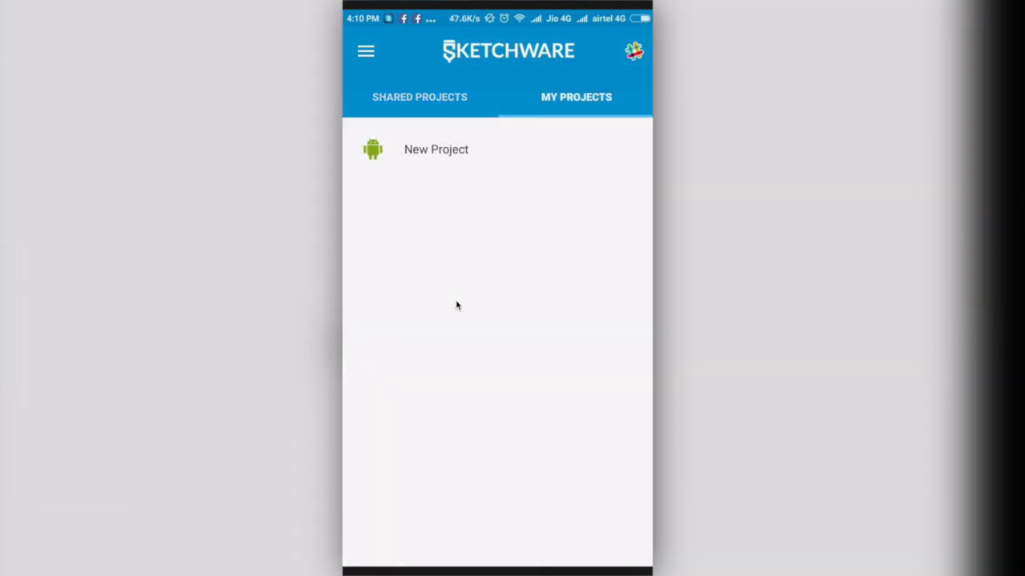
click(365, 50)
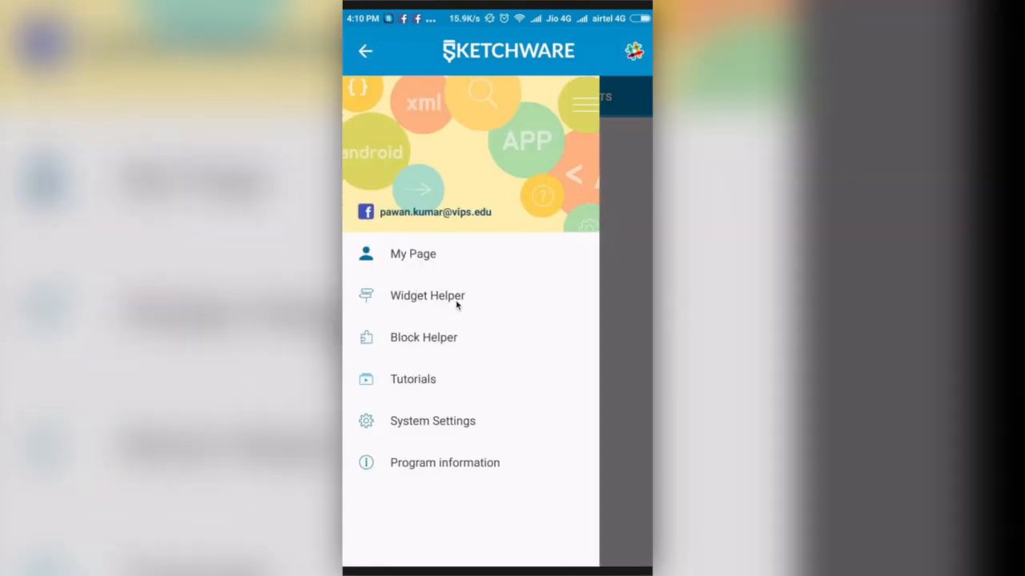
click(365, 50)
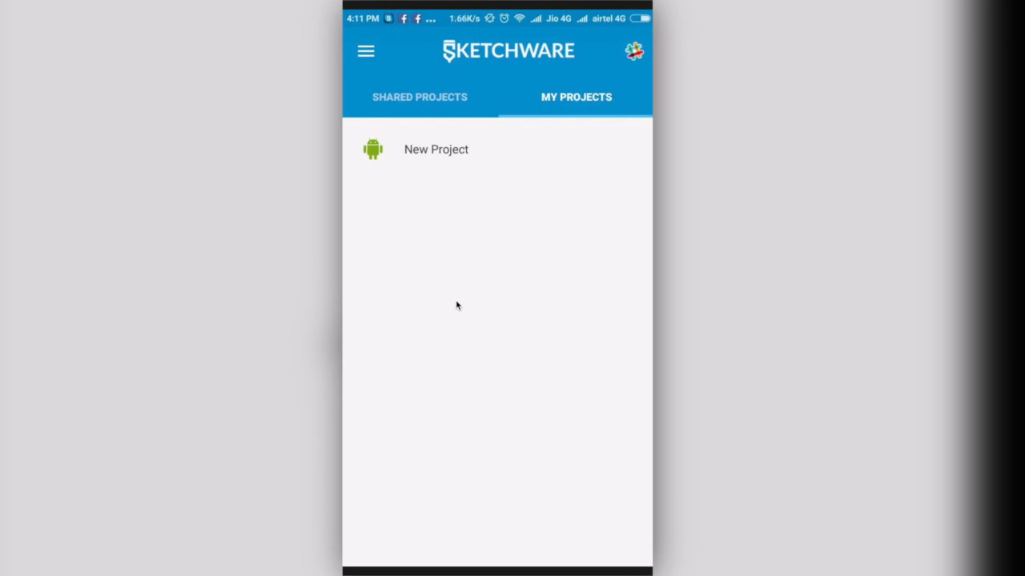
Create a new project with package com.example.mtv and name TestProject.
click(436, 151)
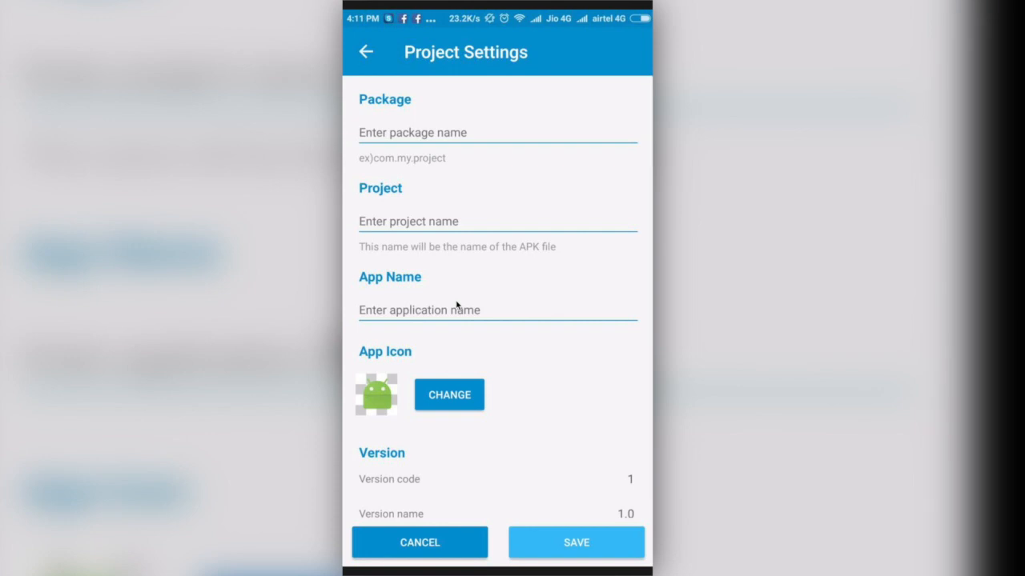
text(com.example.mtv)
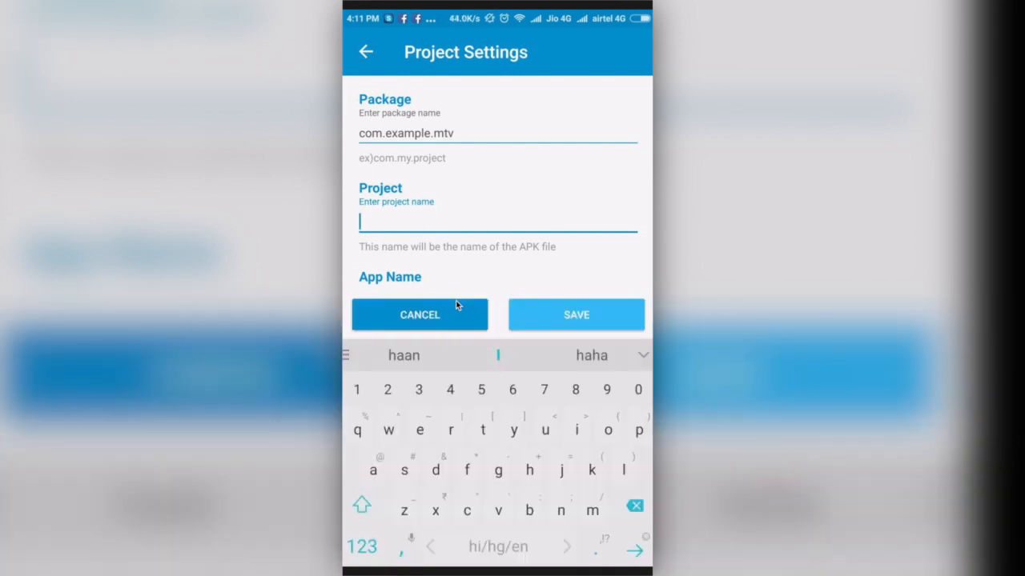
text(Tet)
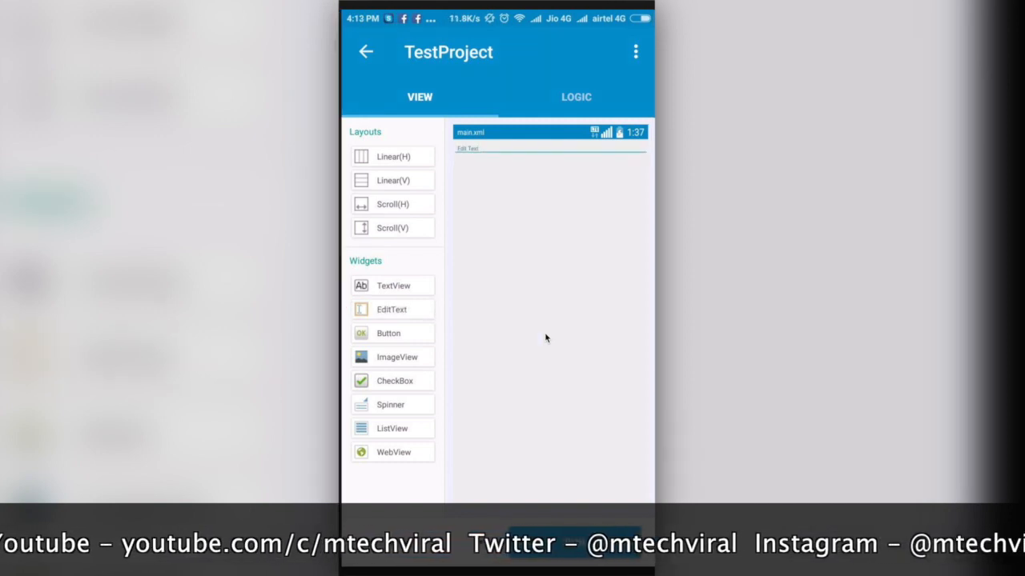
Set the Edit Text field's layout width to match_parent in its properties.
click(467, 148)
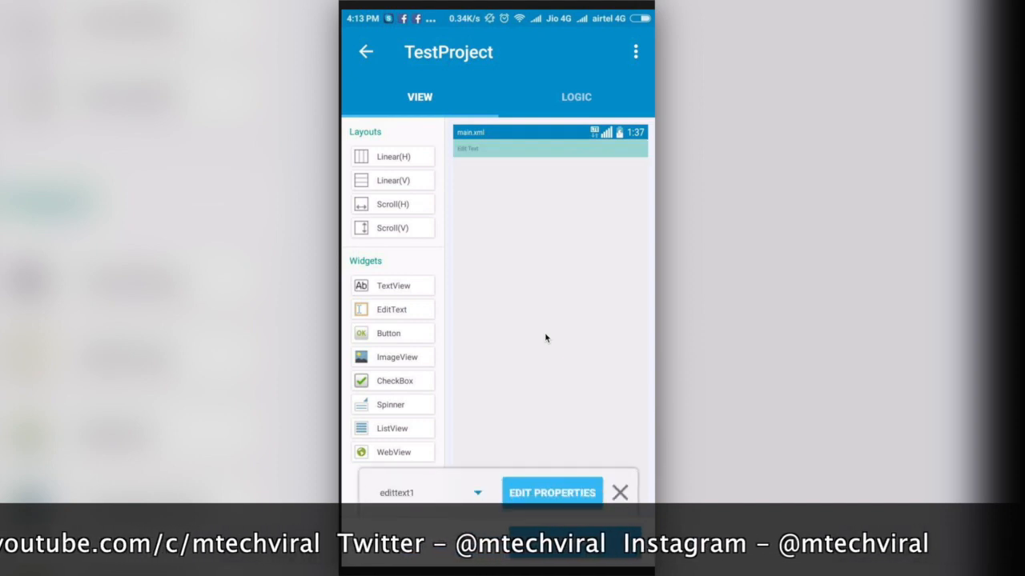
click(550, 493)
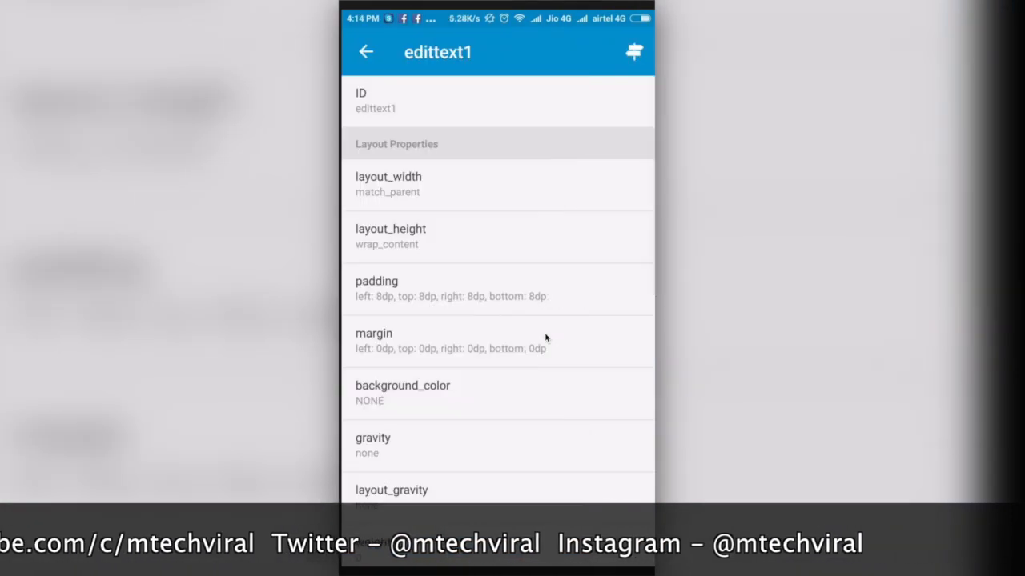
click(387, 184)
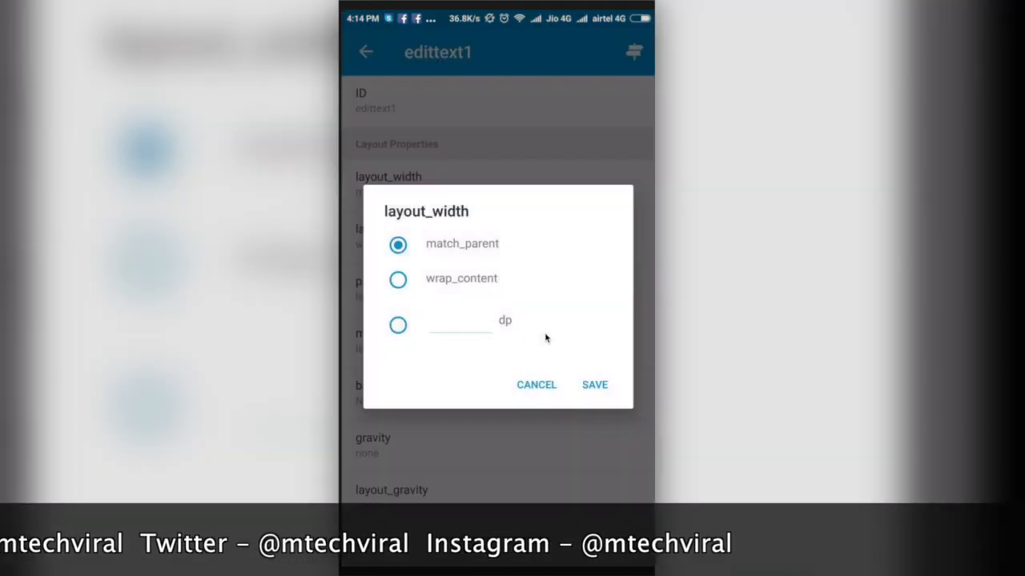
click(594, 384)
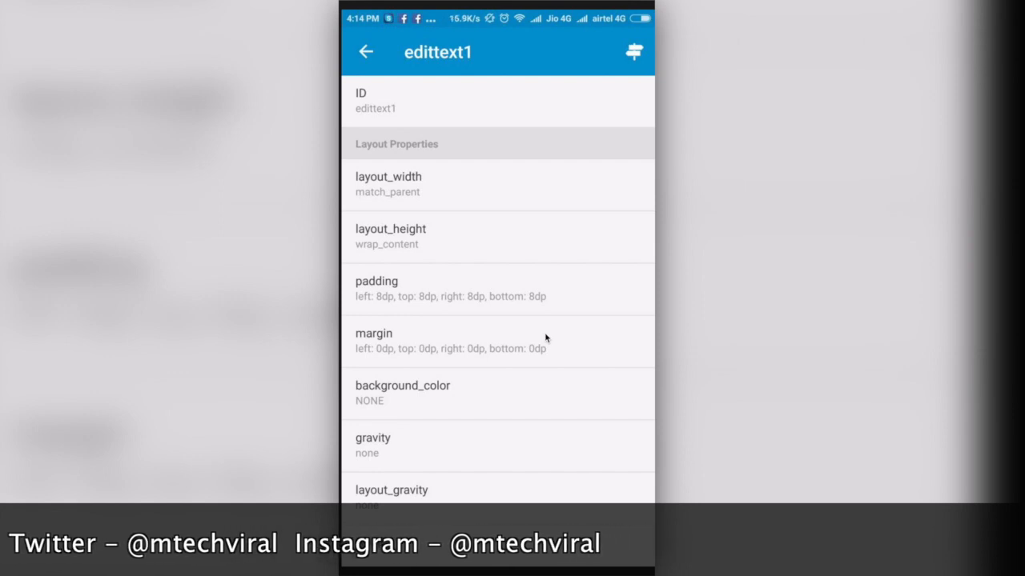
scroll(down, 3)
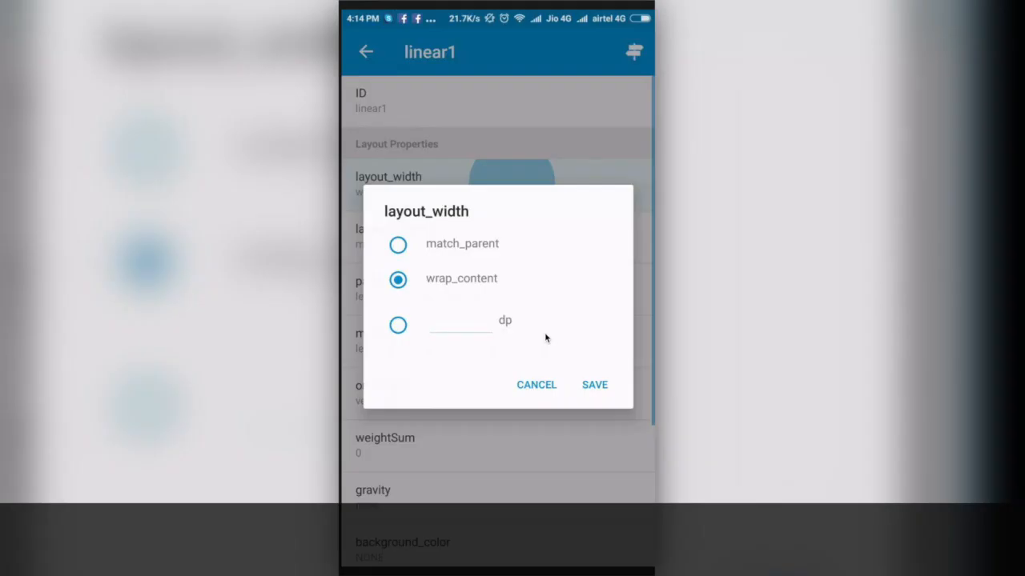
Set linear1's layout width to match_parent so it fills the screen.
click(594, 385)
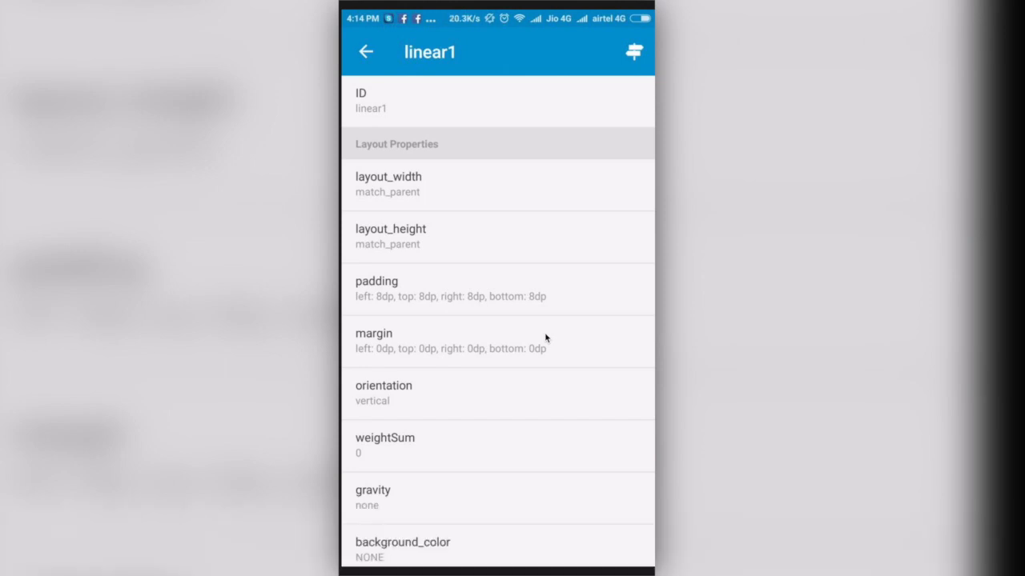
click(365, 51)
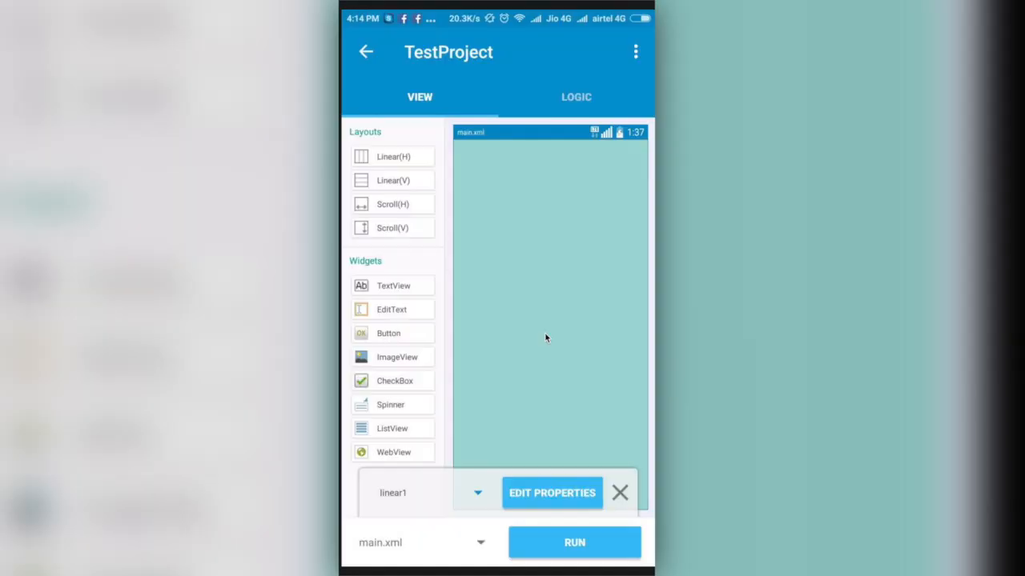
click(550, 493)
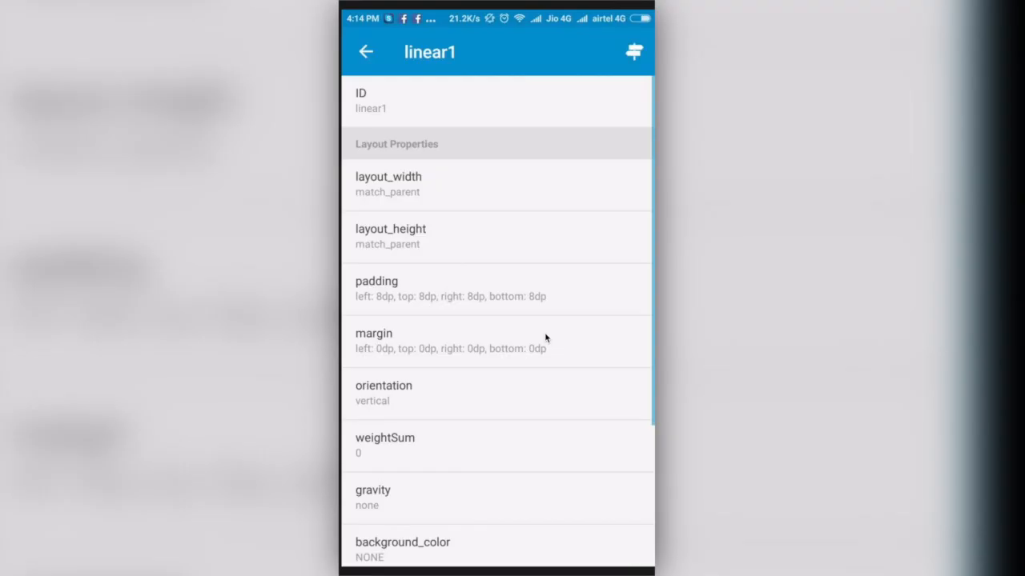
Give linear1 16dp padding on all sides.
click(376, 288)
text(1)
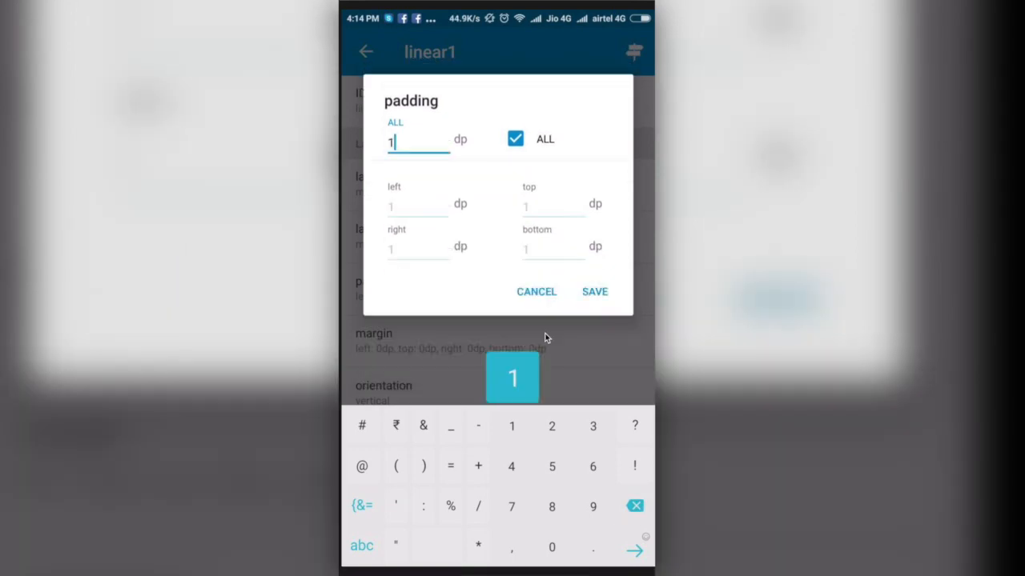
click(594, 292)
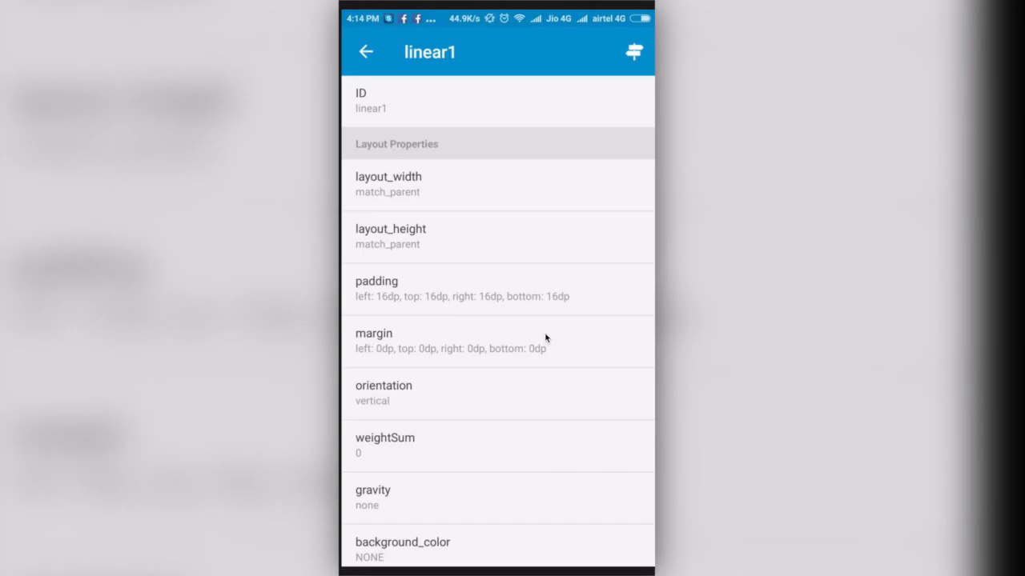
click(365, 52)
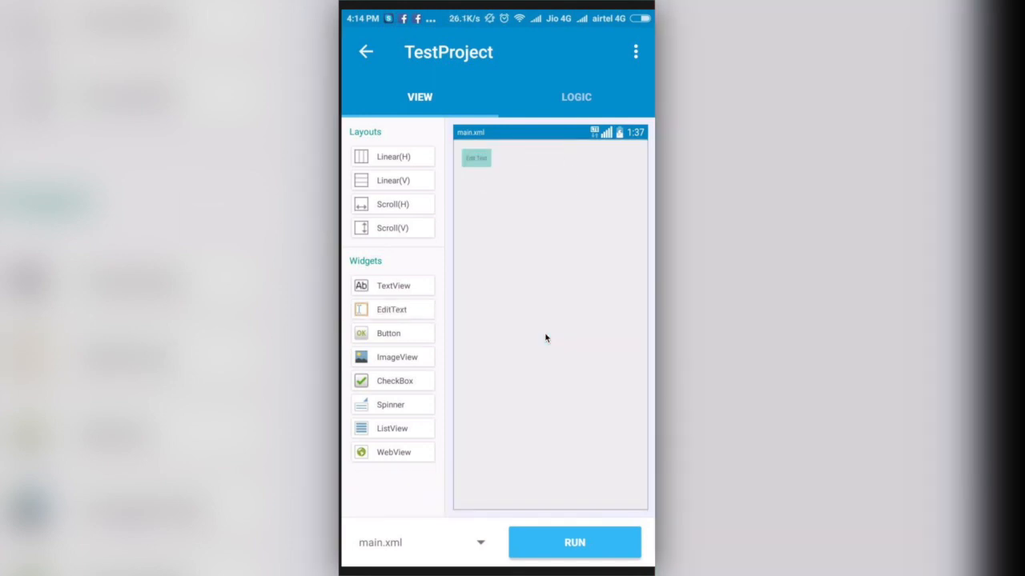
Add a button under the Edit Text and set its text to Go.
click(477, 158)
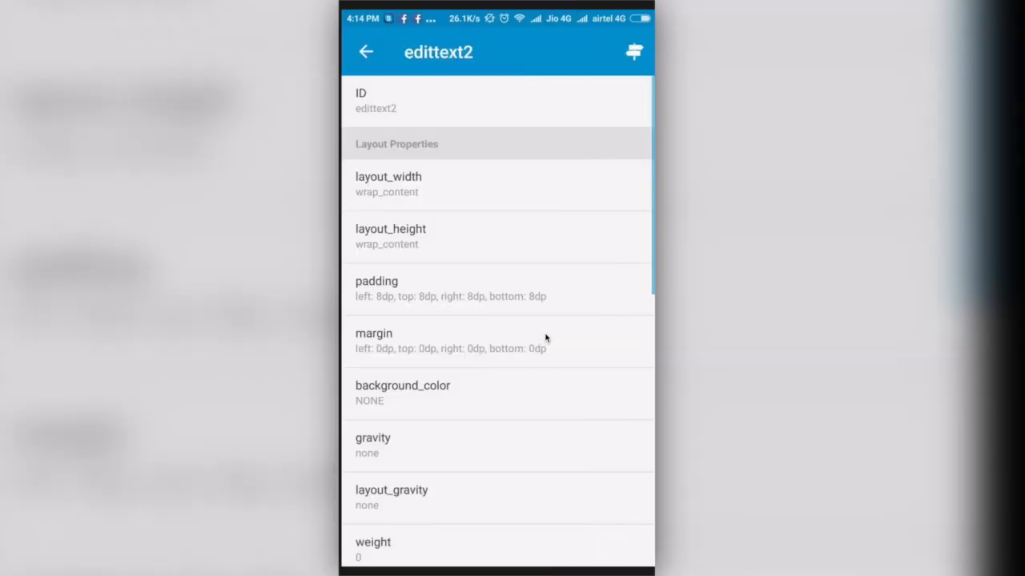
click(387, 184)
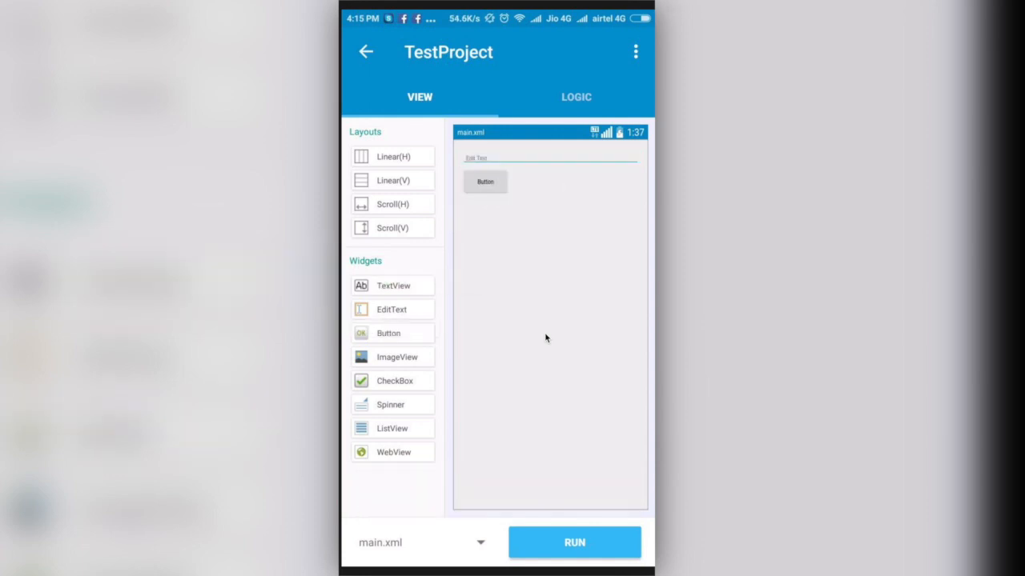
click(485, 181)
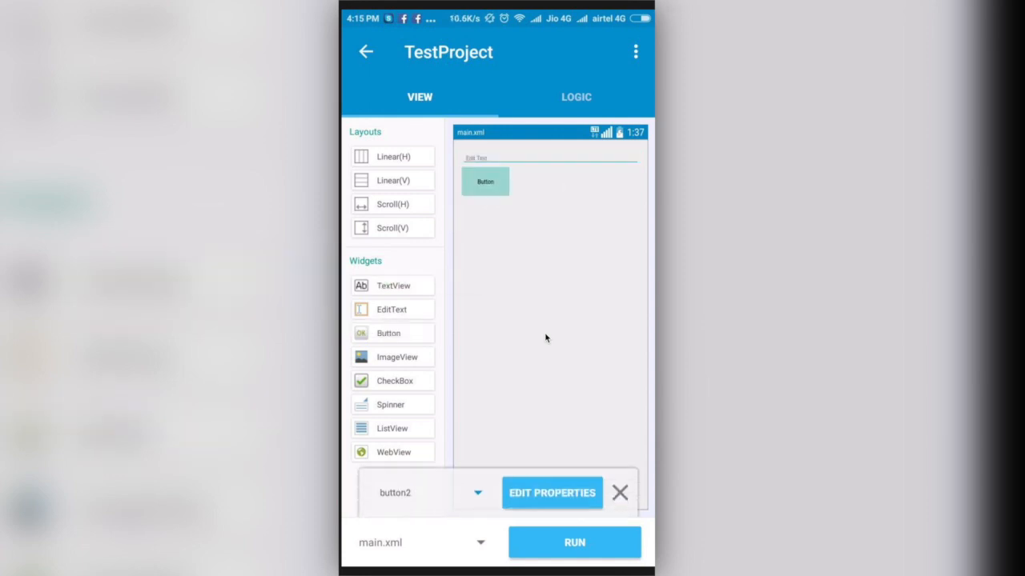
click(551, 493)
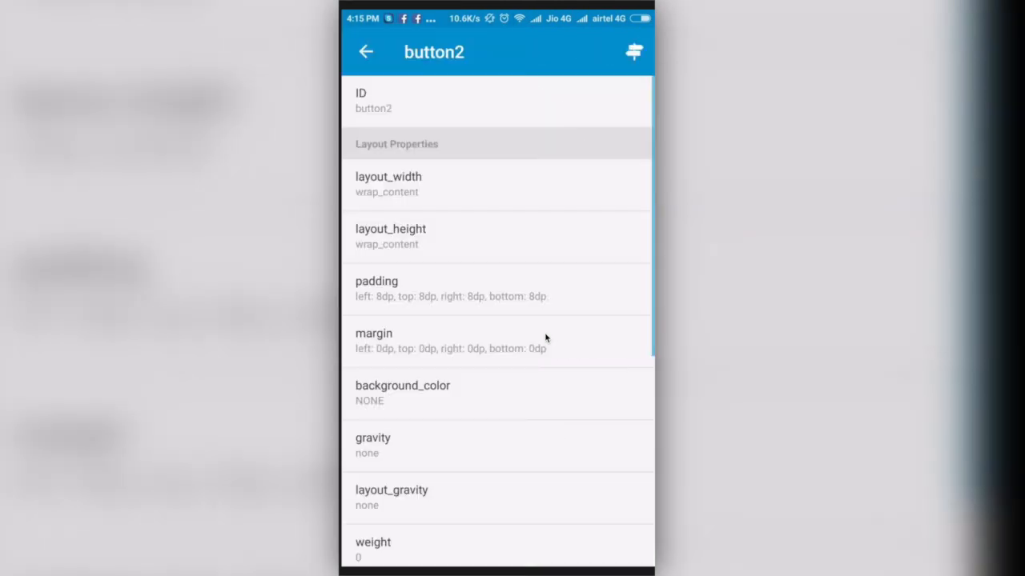
scroll(down, 3)
text(Go)
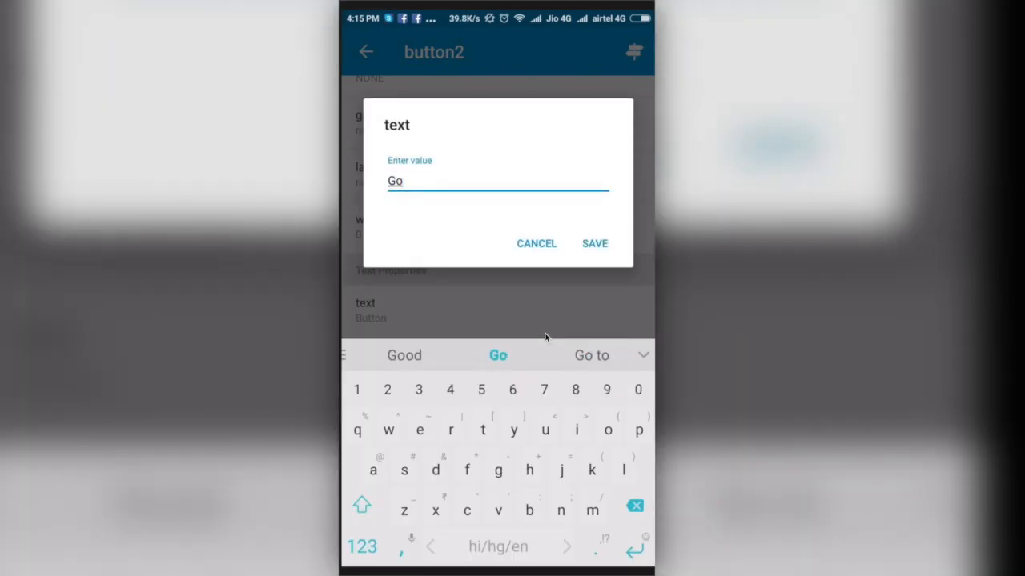
click(595, 243)
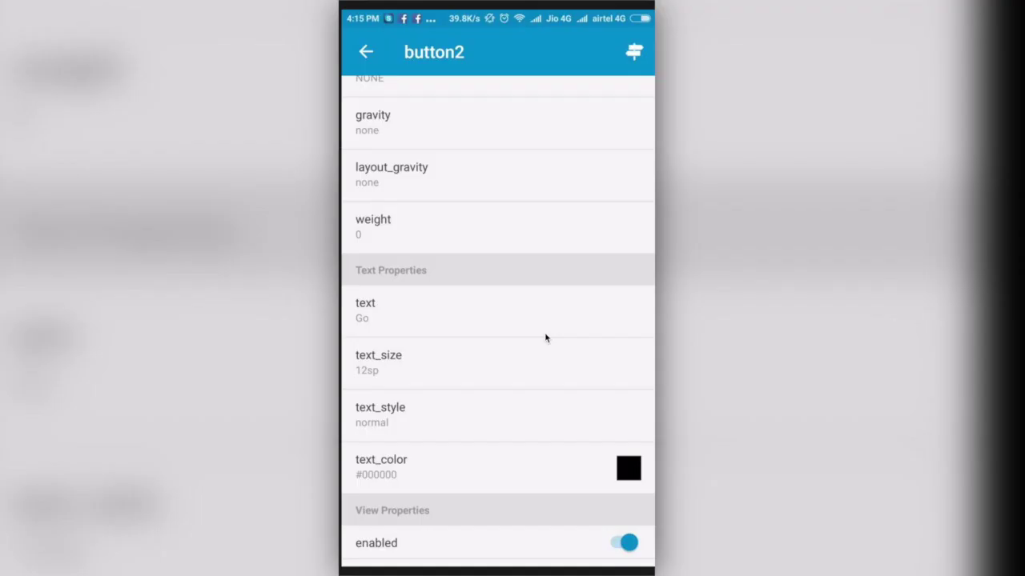
scroll(up, 3)
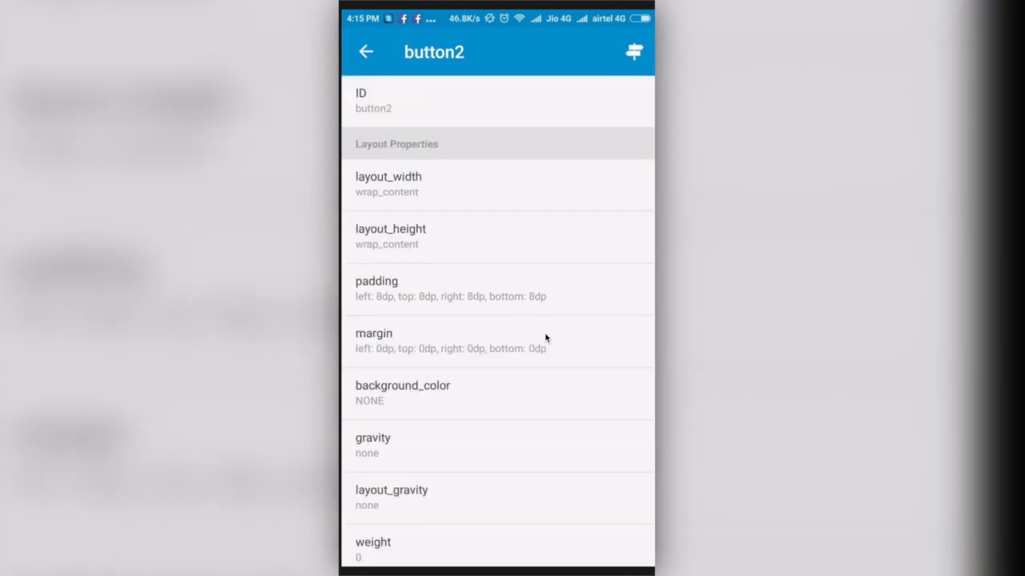
click(366, 51)
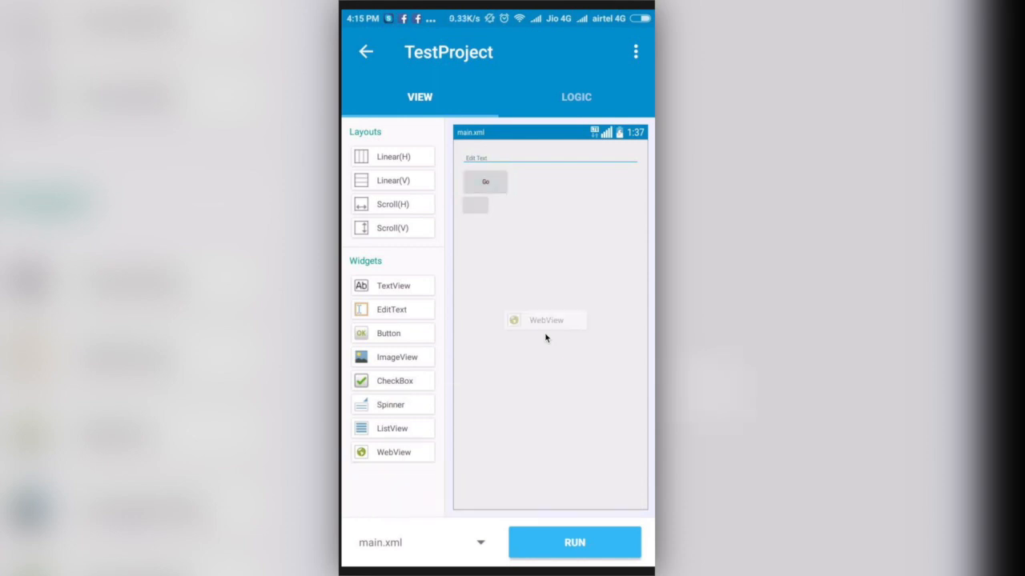
Place a WebView filling the space below the Go button.
click(546, 320)
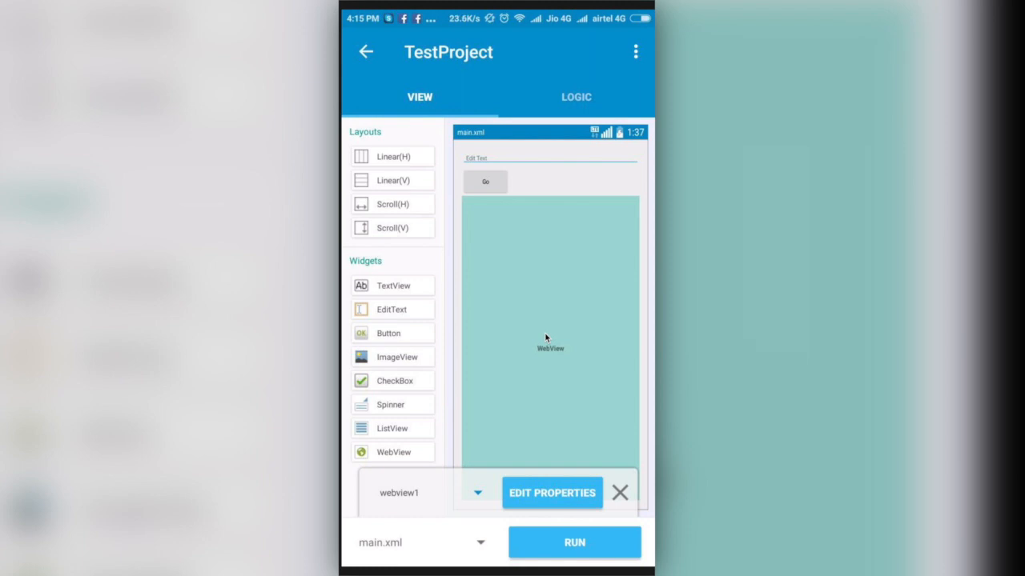
click(620, 493)
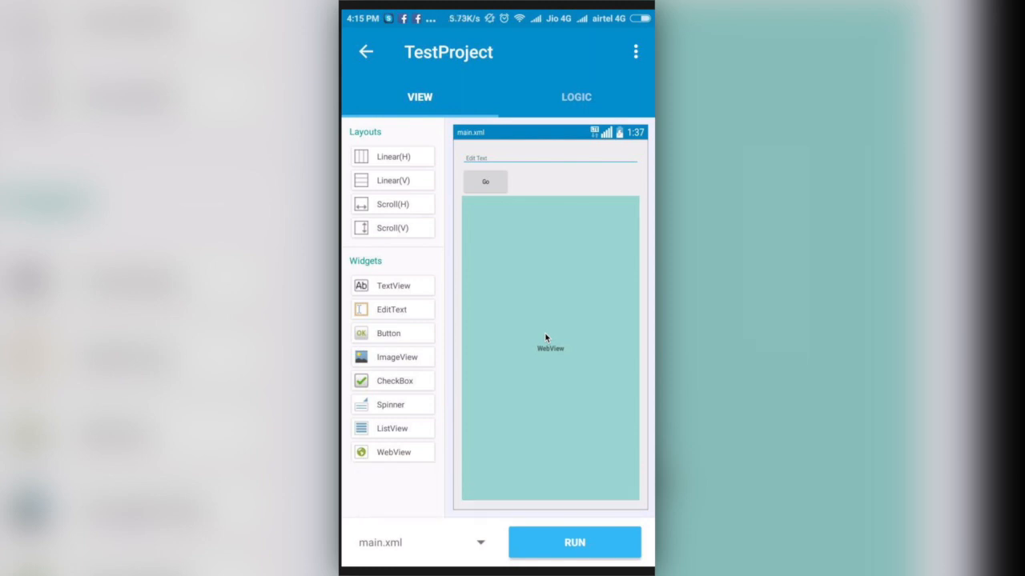
Switch to the logic view listing onCreate and button2 onClick, with project options shown.
click(575, 96)
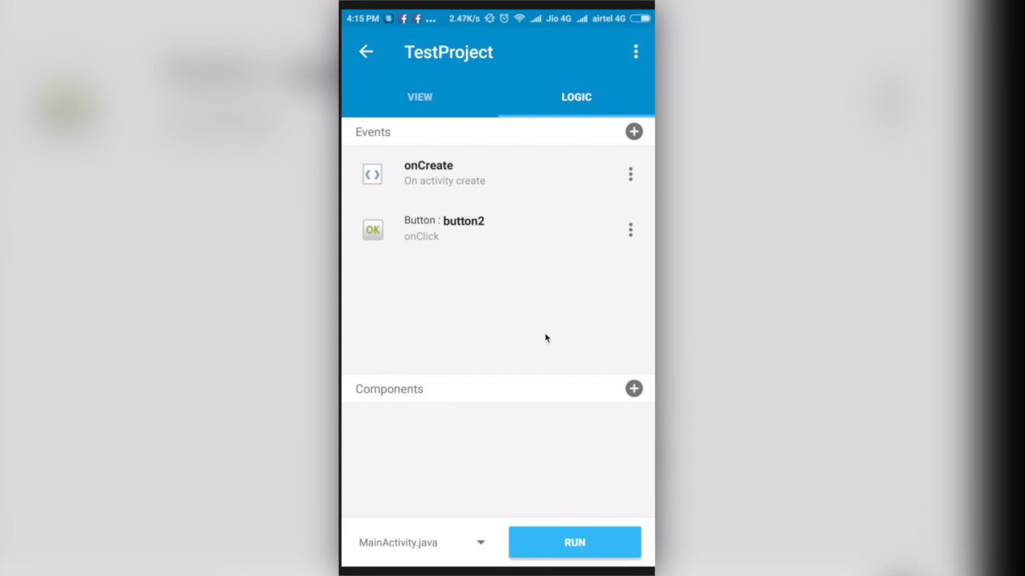
click(634, 51)
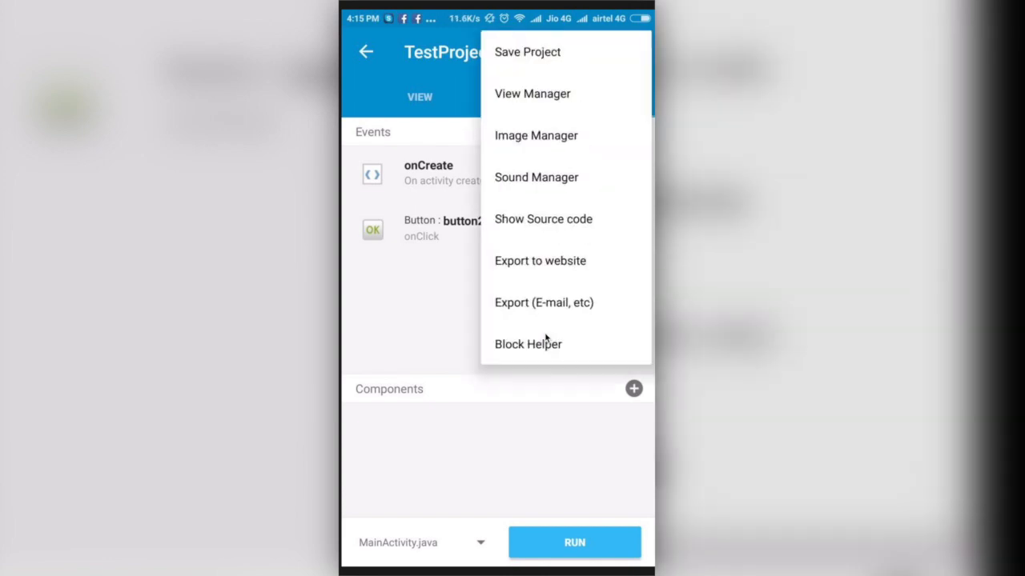
View the generated MainActivity.java source, then enter button2's onClick block editor.
click(542, 218)
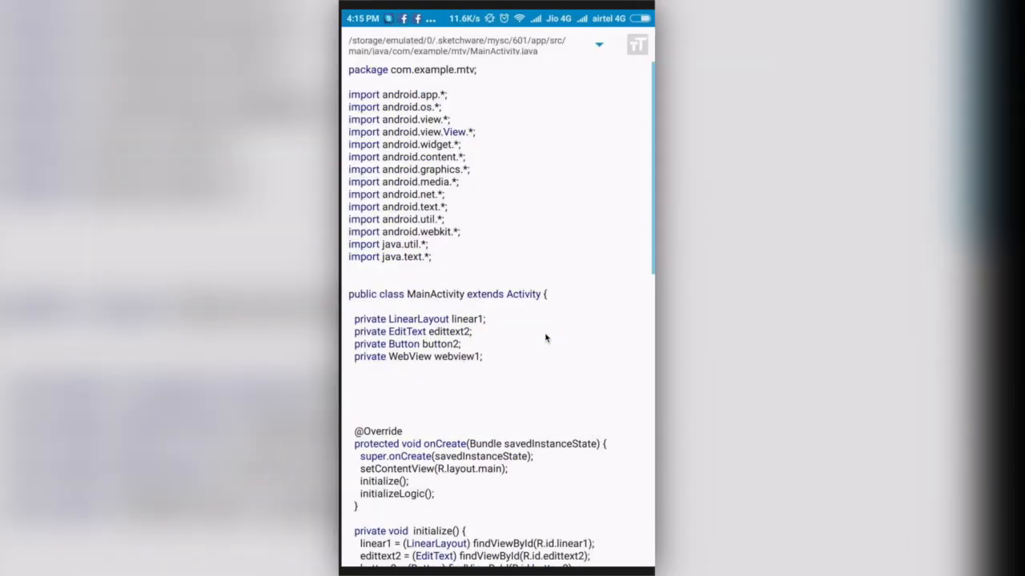
scroll(down, 3)
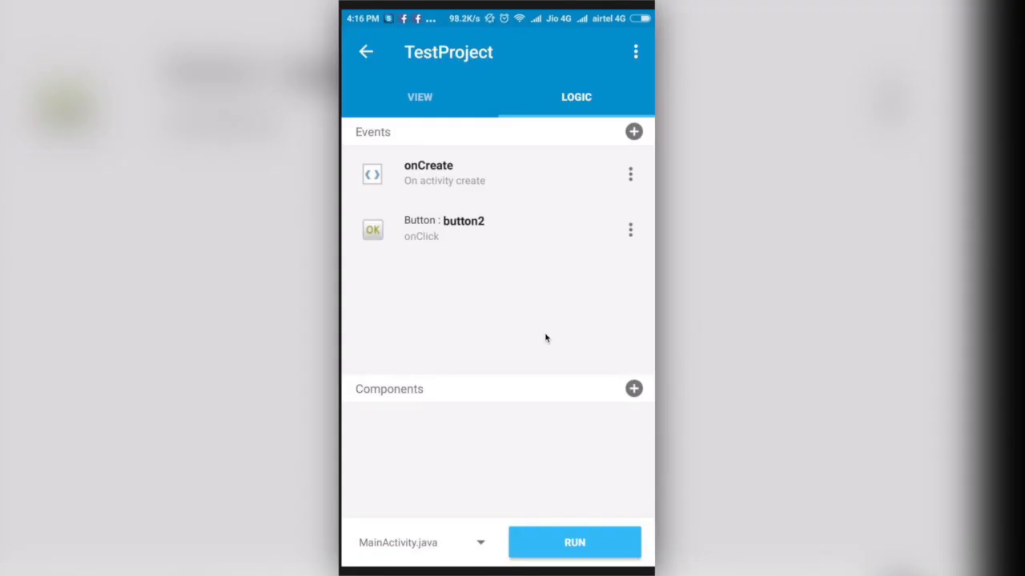
click(444, 227)
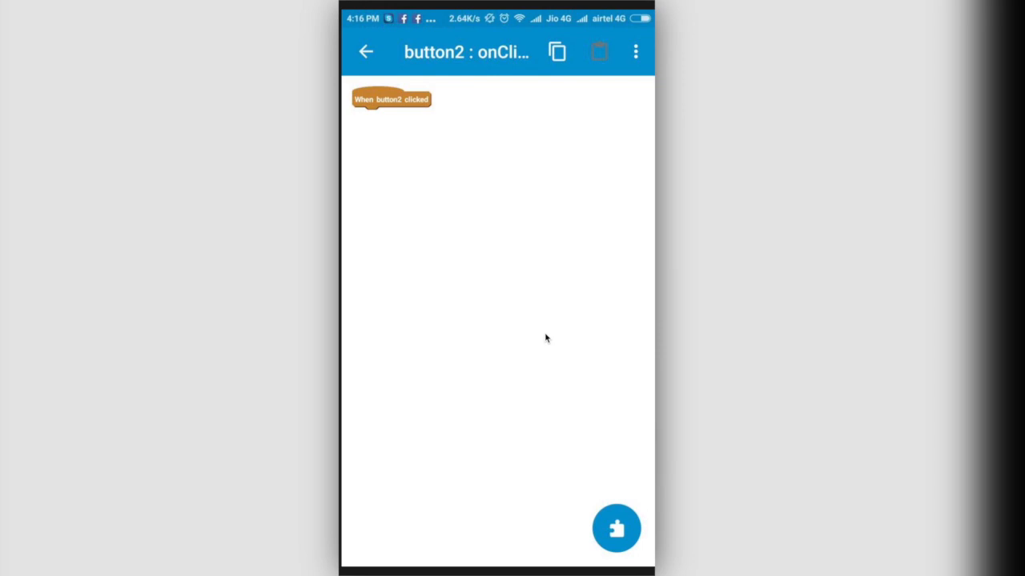
From the View block category, attach a WebView loadUrl block under When button2 clicked.
click(616, 529)
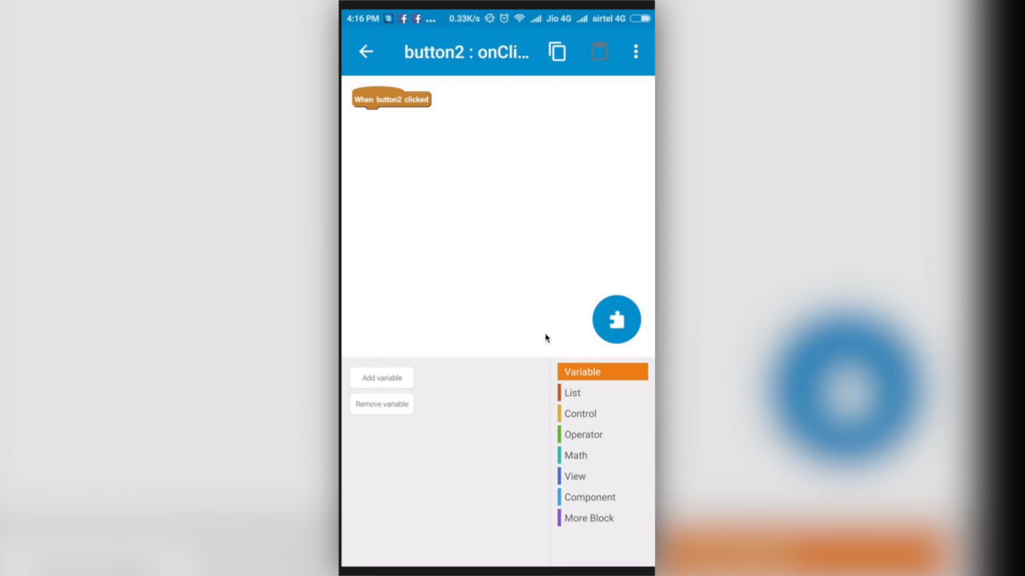
click(575, 478)
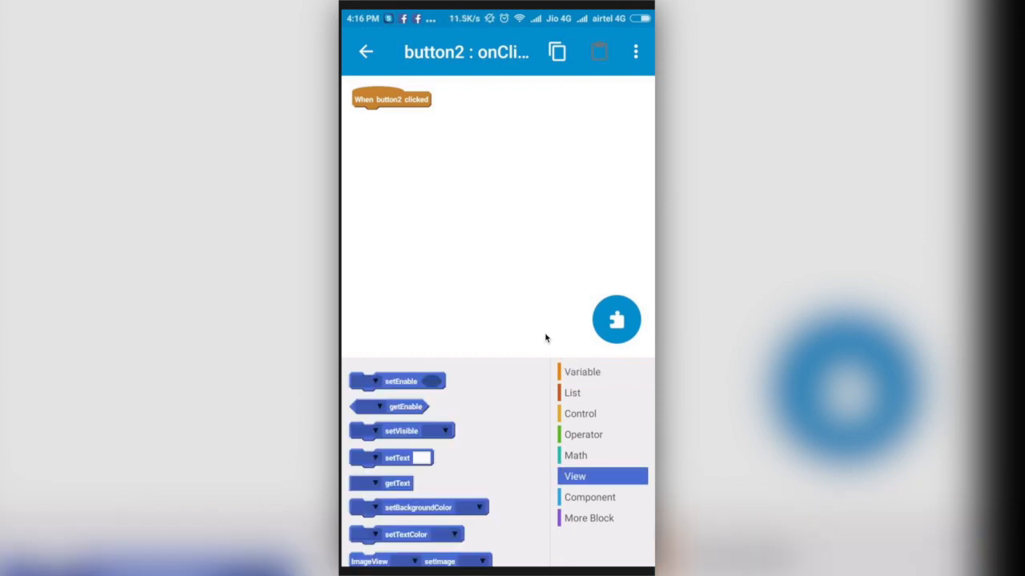
scroll(down, 3)
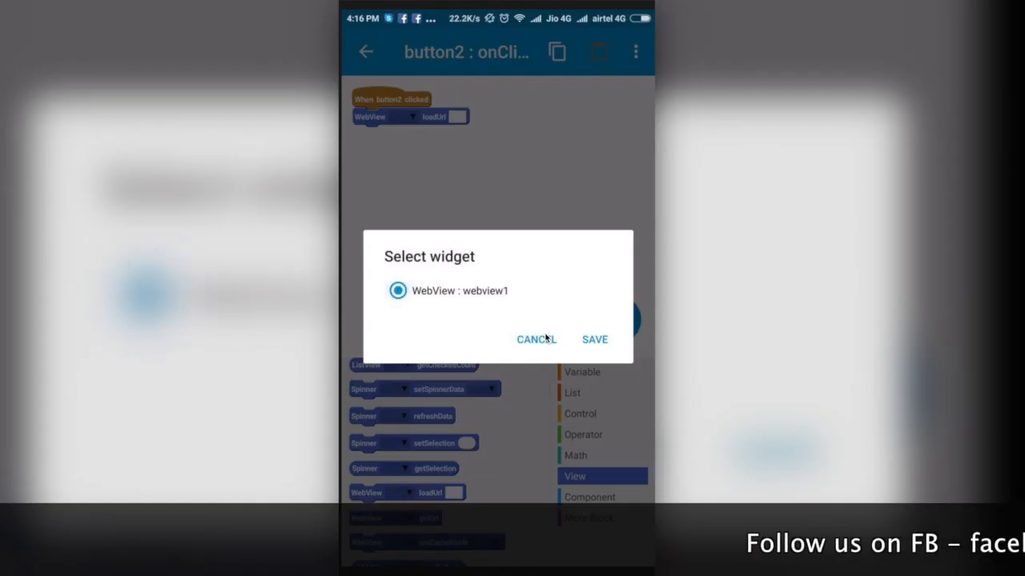
Make loadUrl target webview1 and take its URL from edittext2's getText.
click(594, 339)
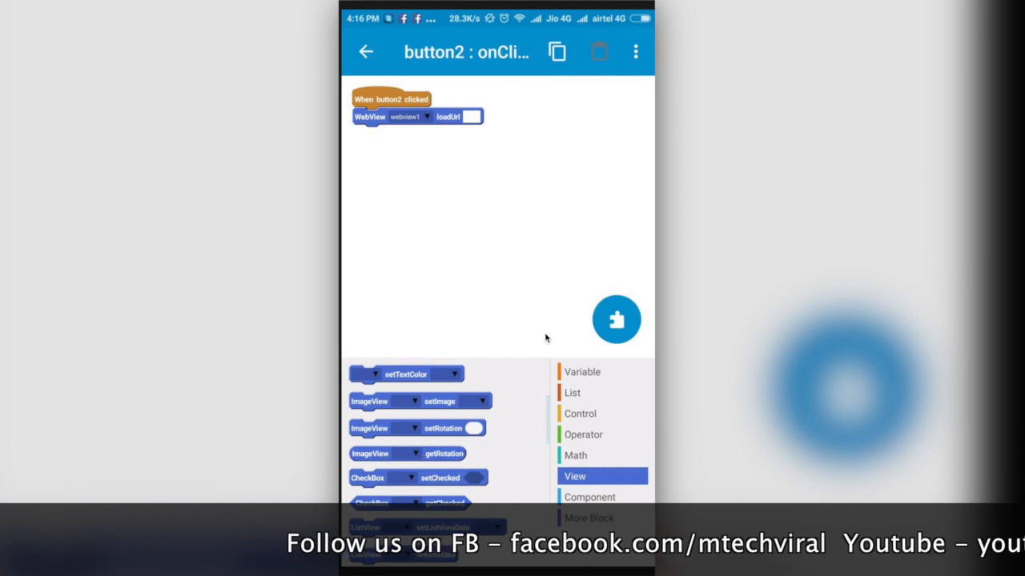
scroll(down, 3)
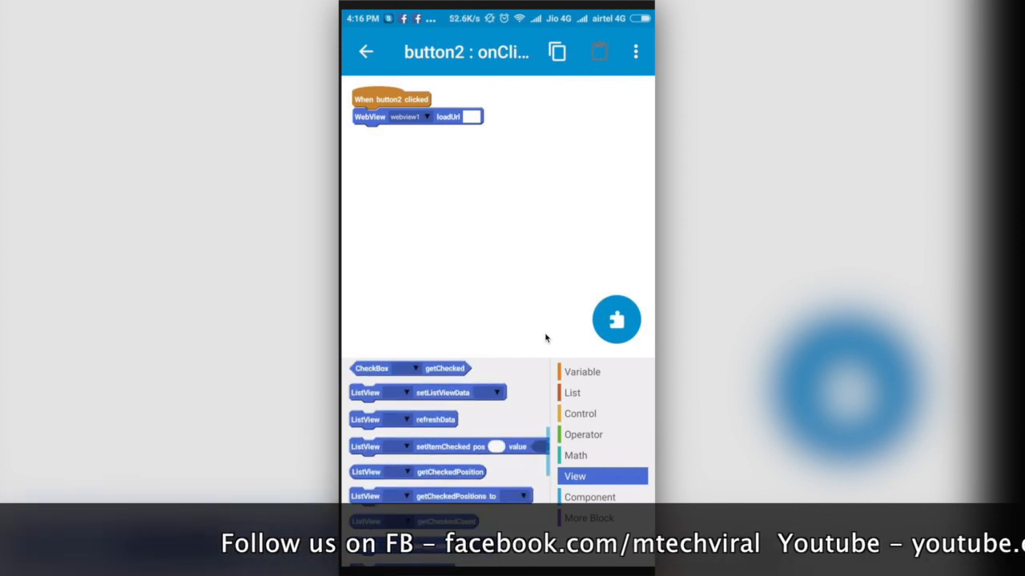
scroll(down, 3)
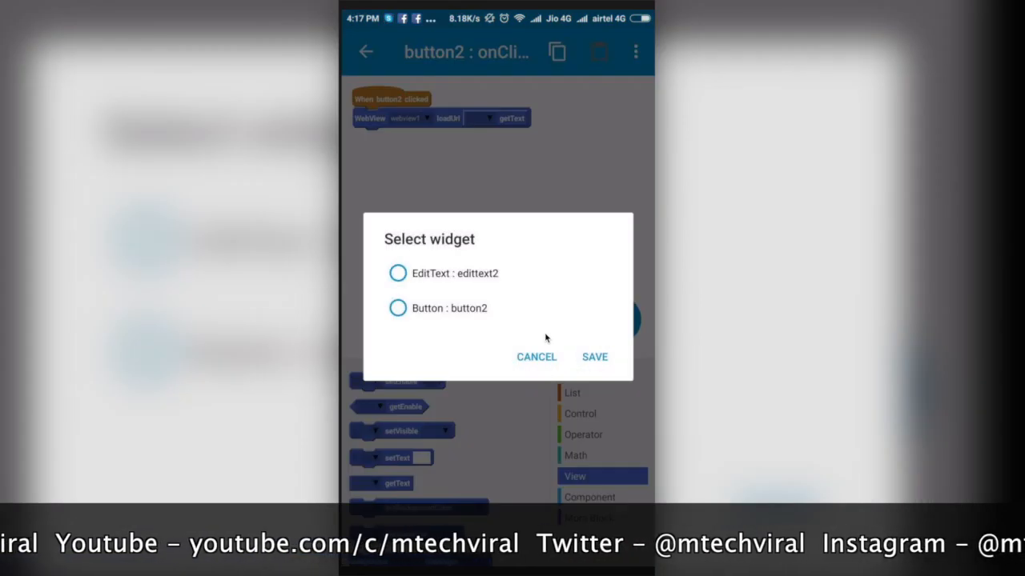
click(595, 355)
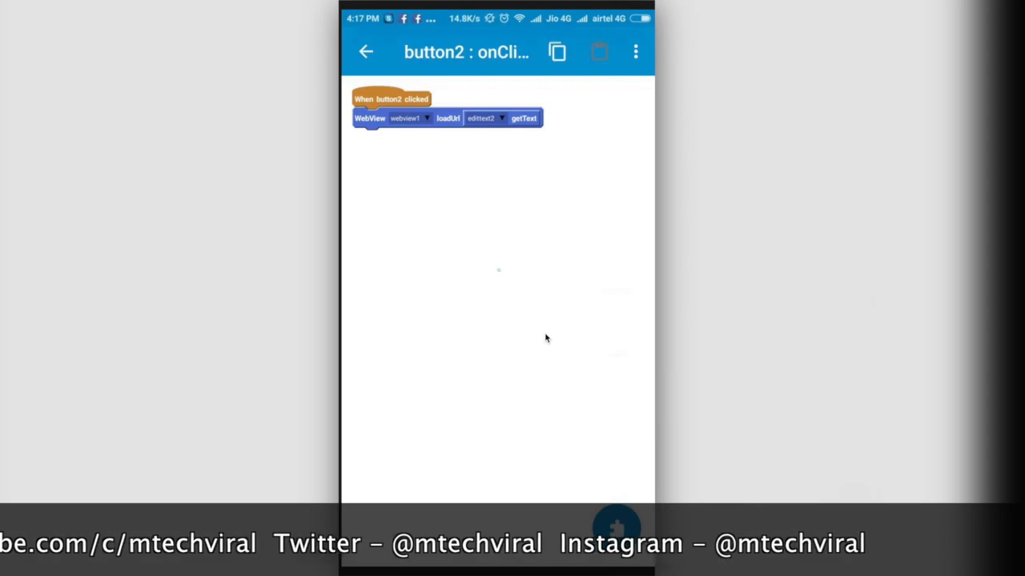
In onCreate, set edittext2's text to a default https address.
click(365, 51)
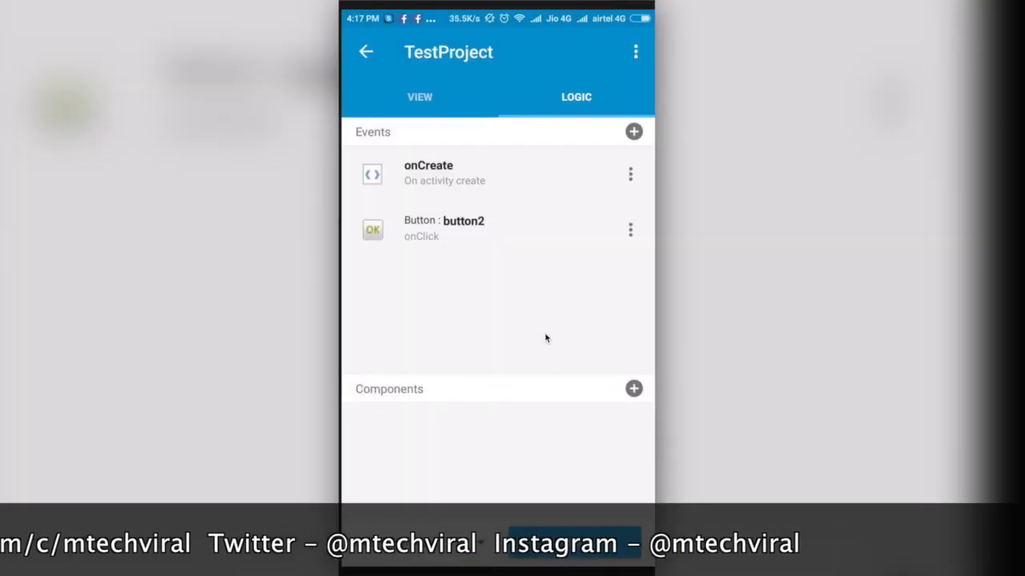
click(427, 173)
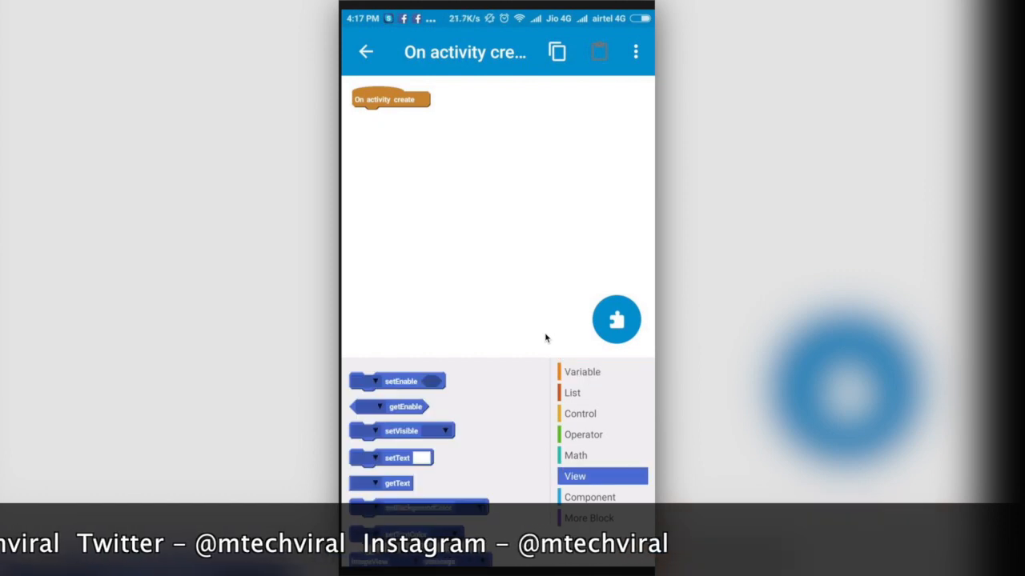
drag(397, 458, 392, 115)
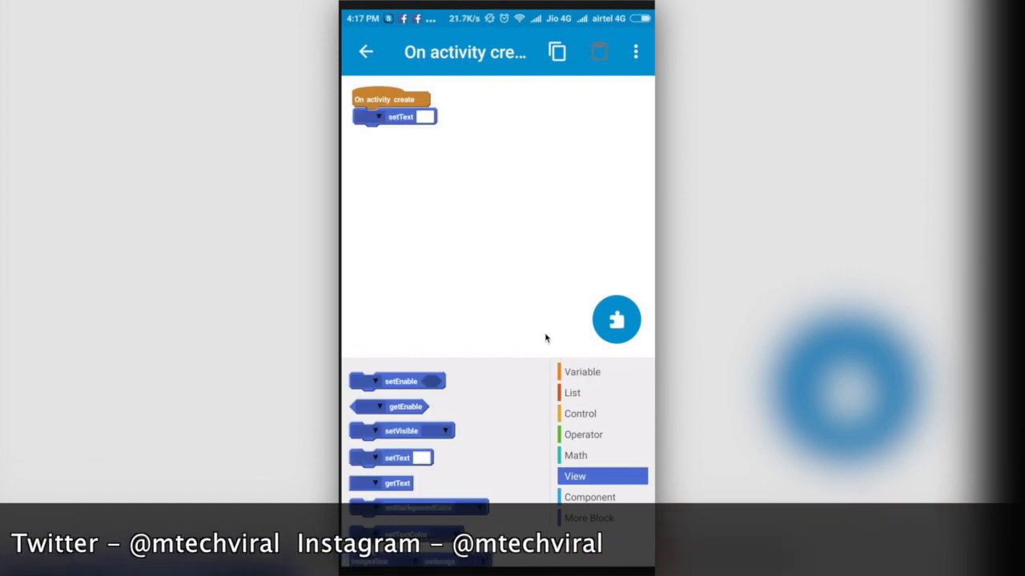
click(425, 115)
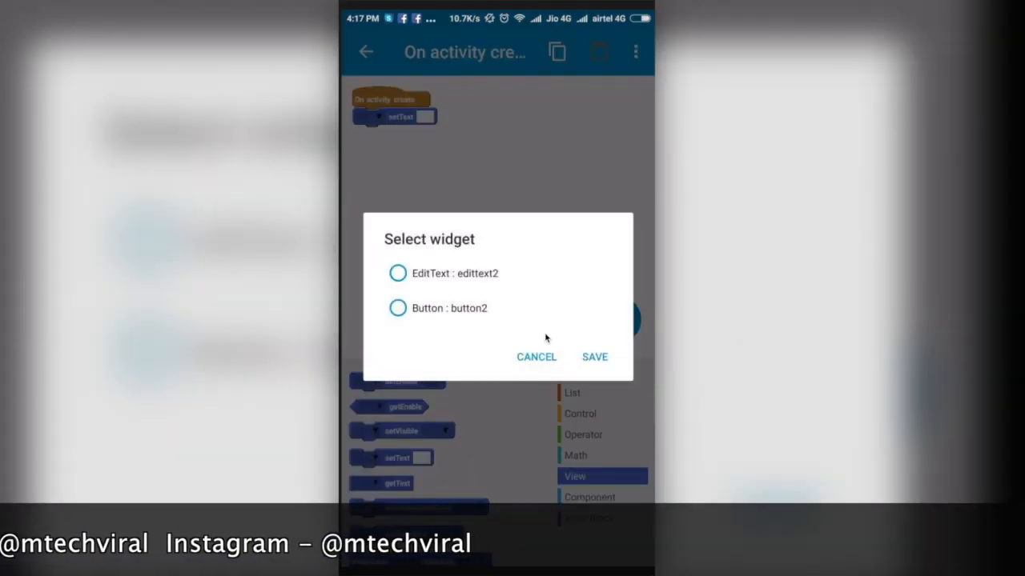
click(595, 357)
text(h)
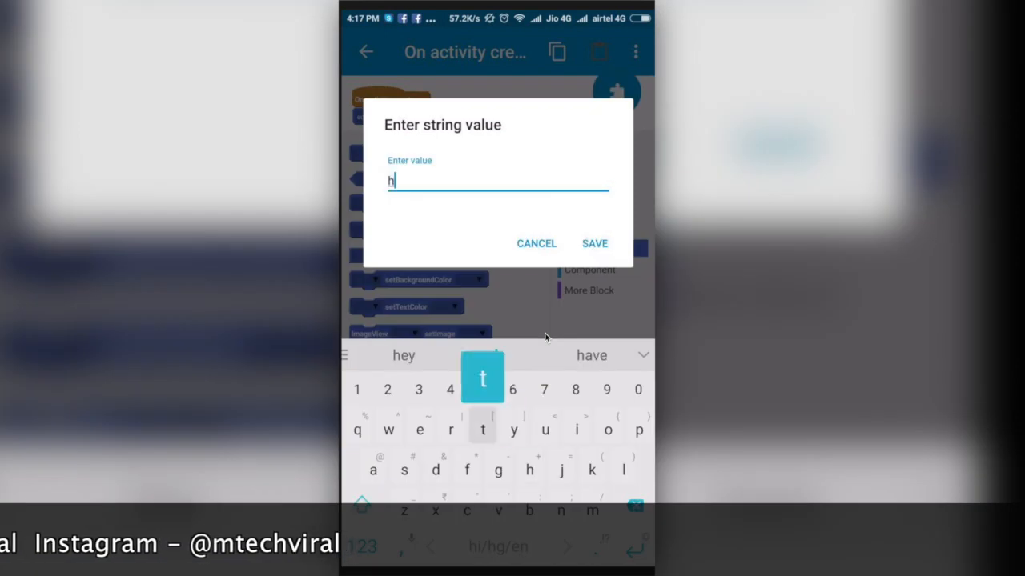
text(ttps:/)
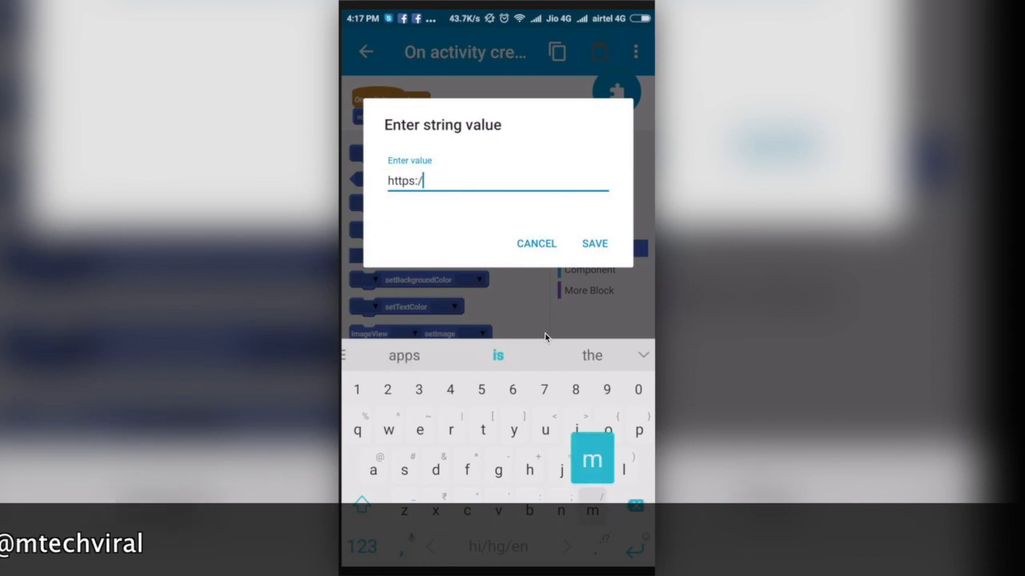
click(596, 243)
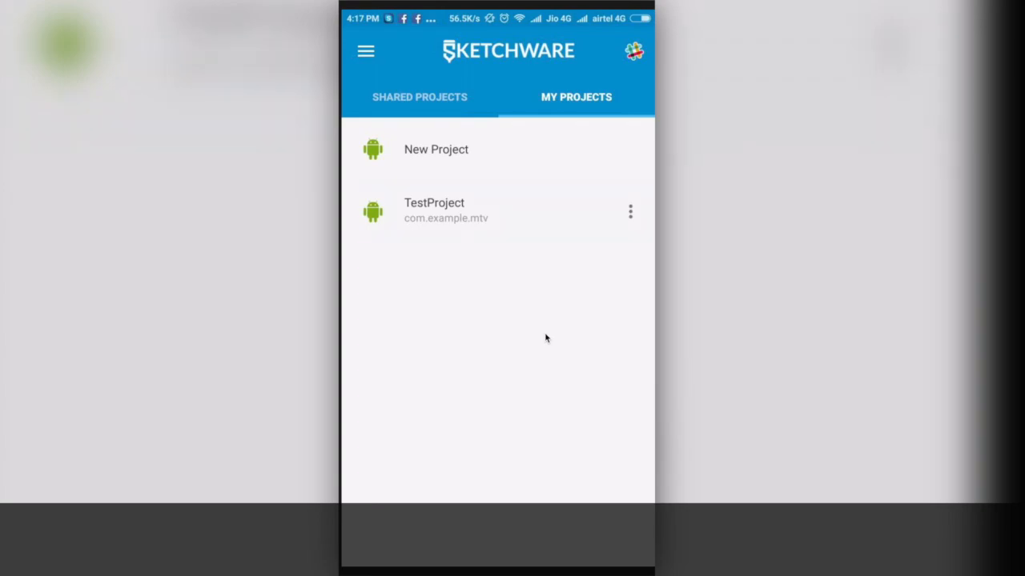
Reopen TestProject, check its logic and layout, and run it to build the app.
click(433, 210)
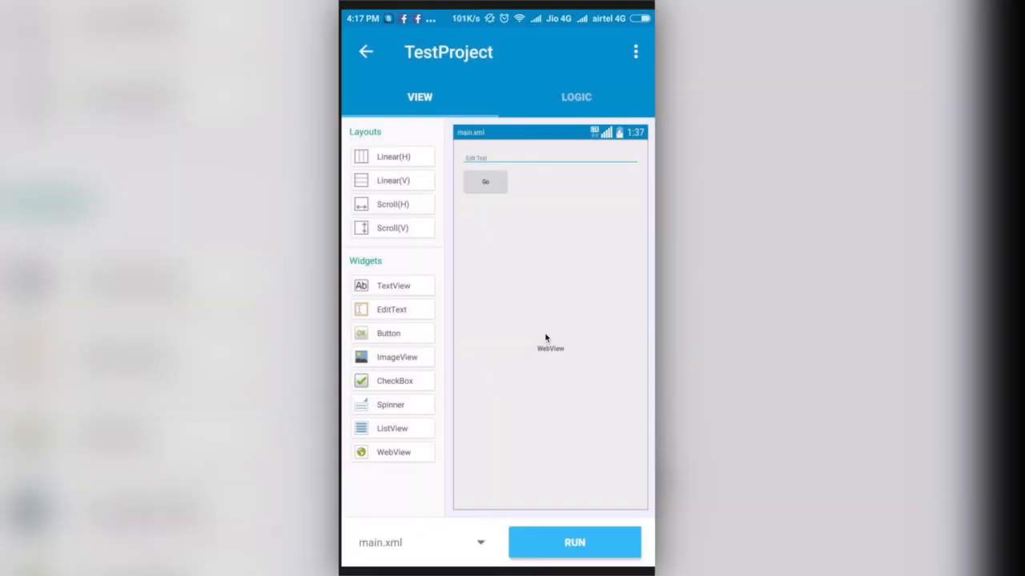
click(575, 98)
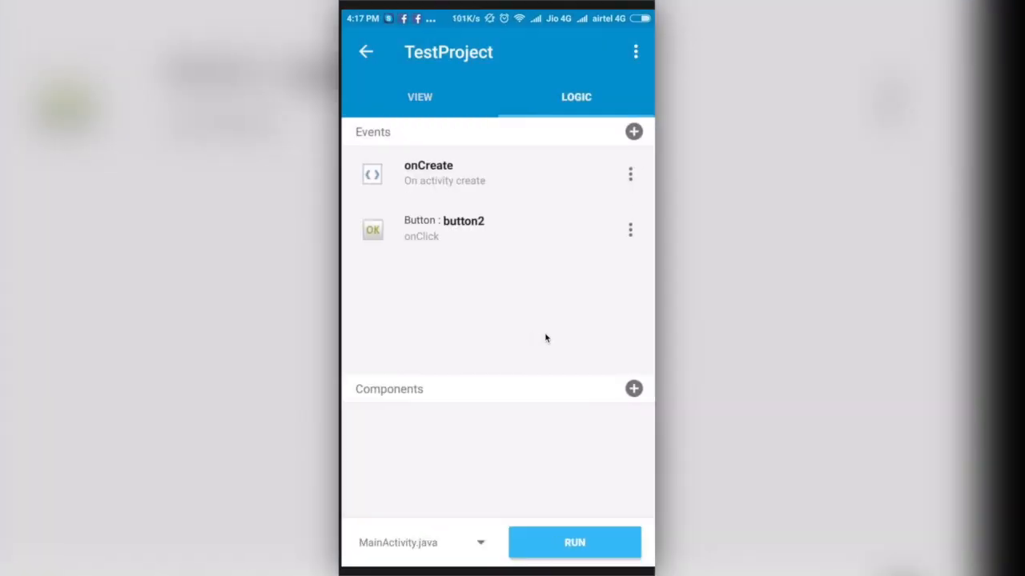
click(420, 98)
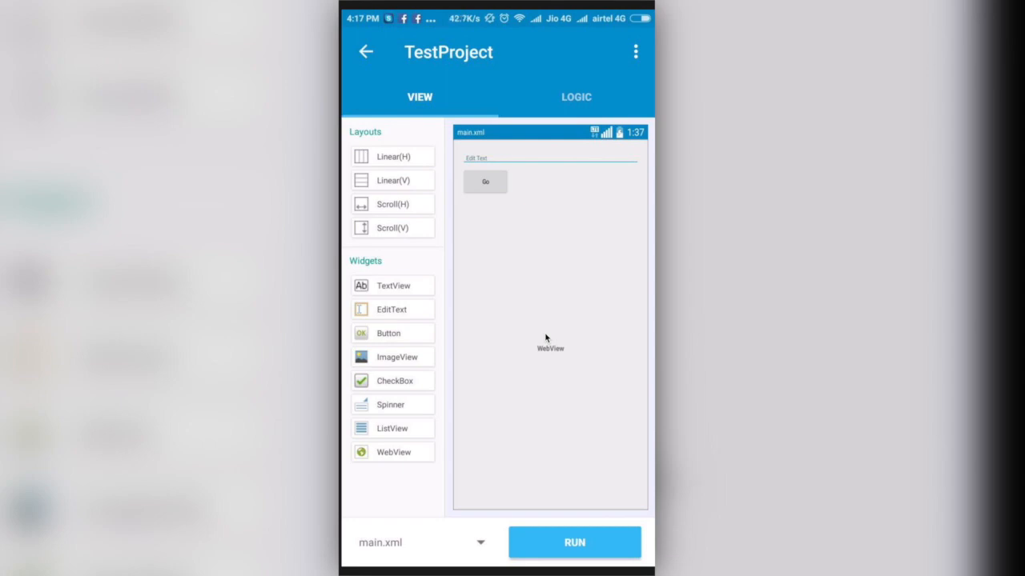
click(573, 543)
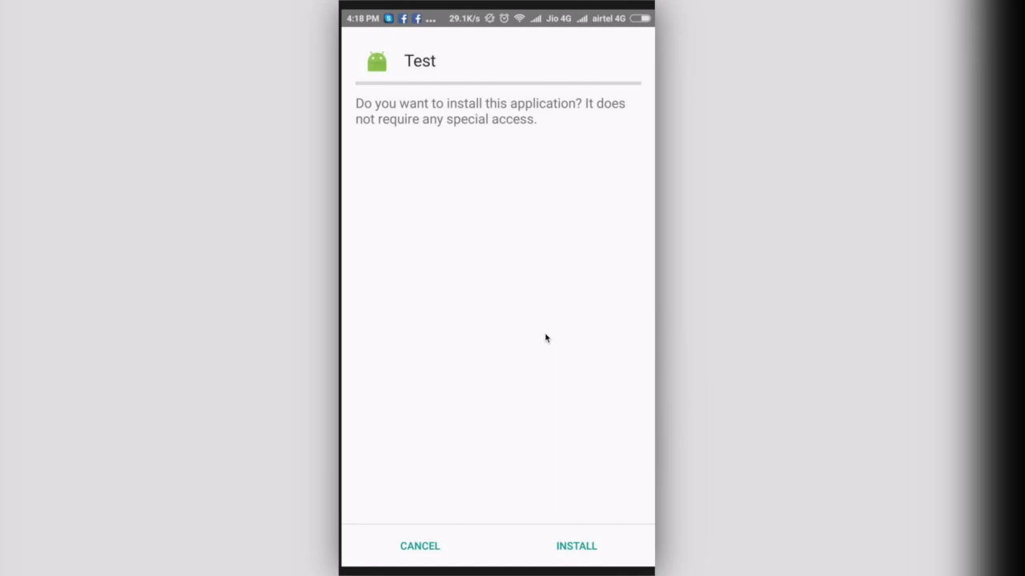
click(577, 548)
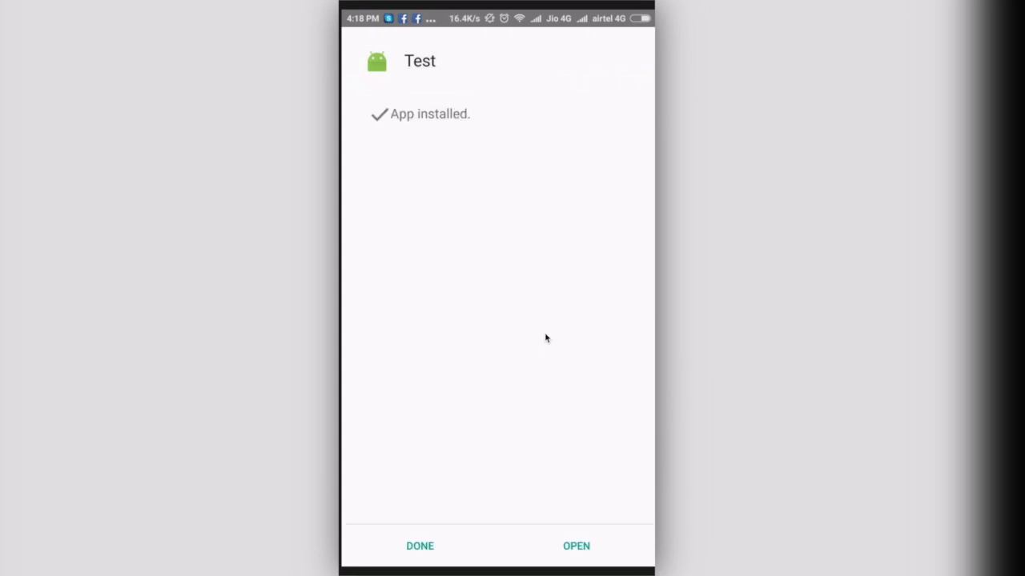
click(576, 544)
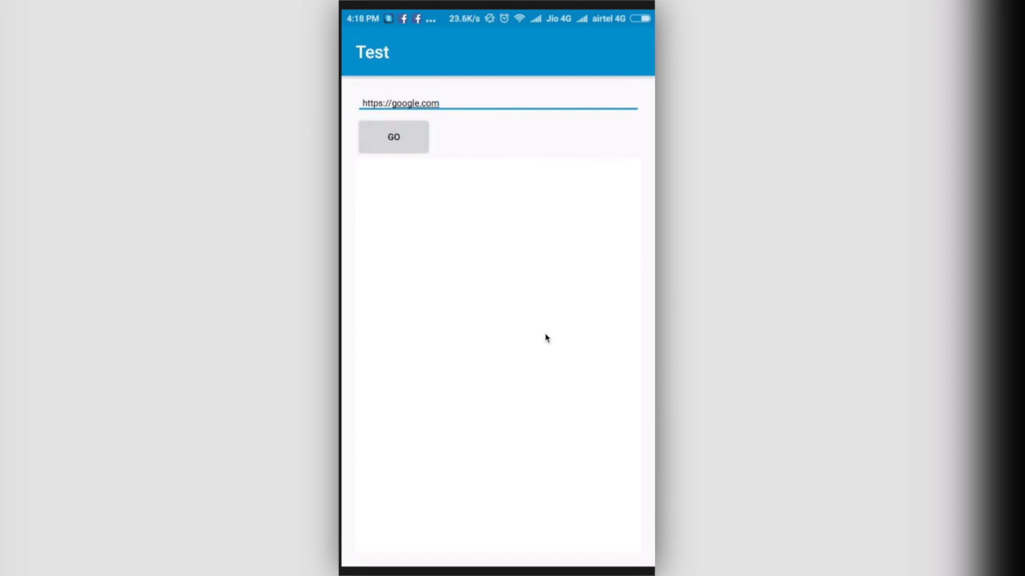
click(394, 136)
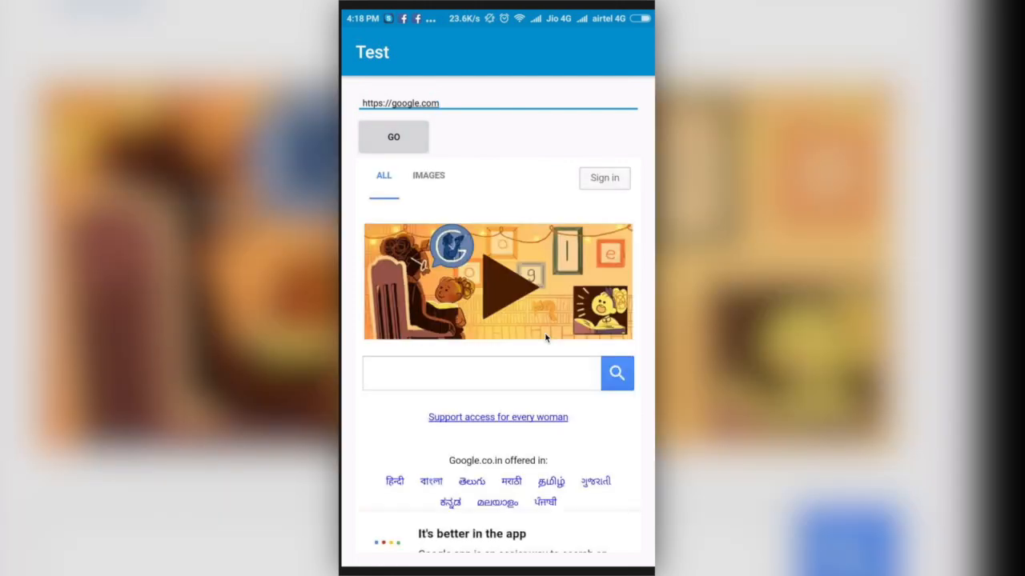